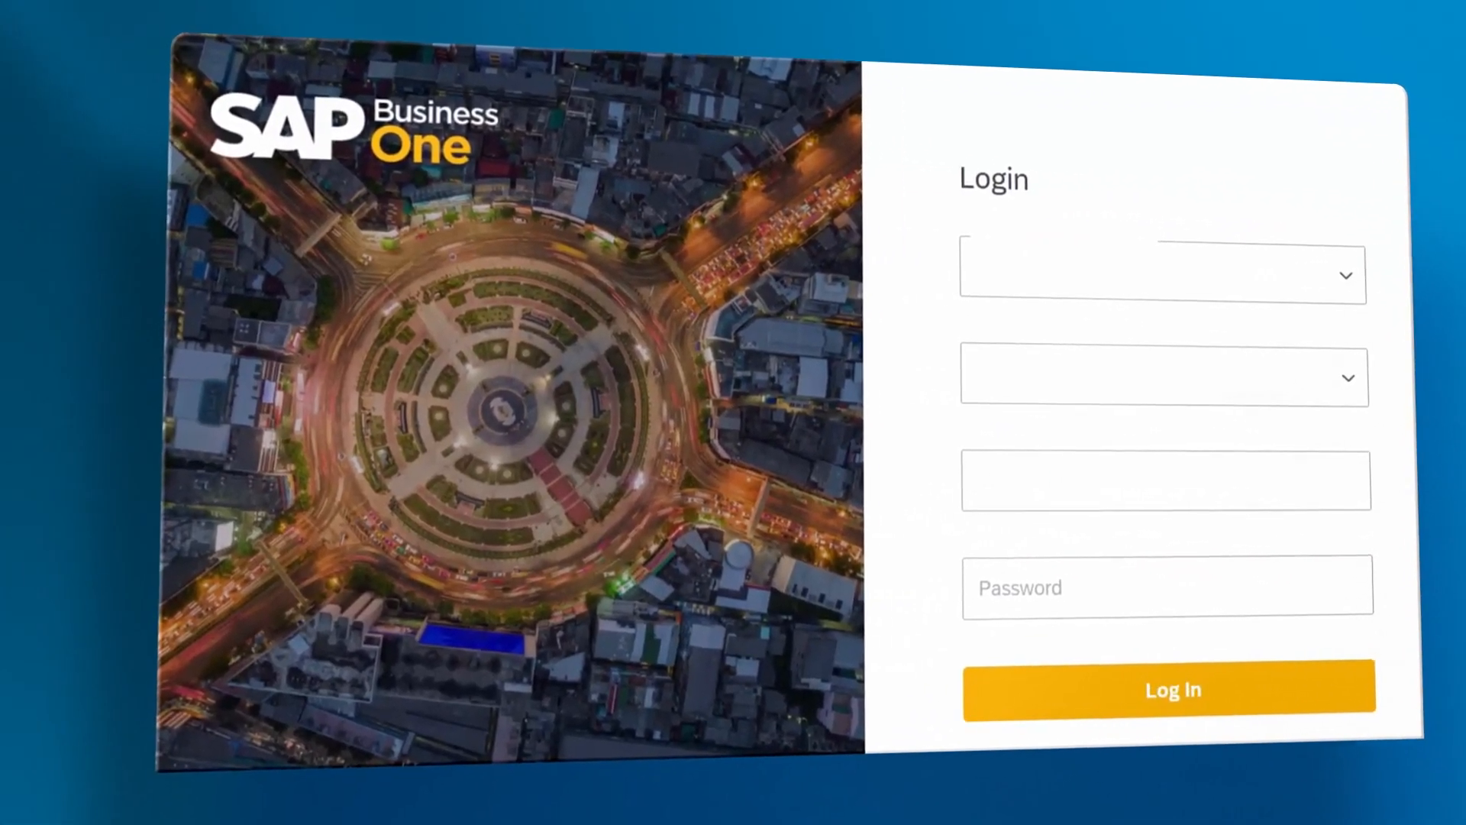
Step: Set the Activity Creation trigger to weekdays at 1 PM and show its input parameters (B1manager, OEC Computers UK, Config)
click(1171, 688)
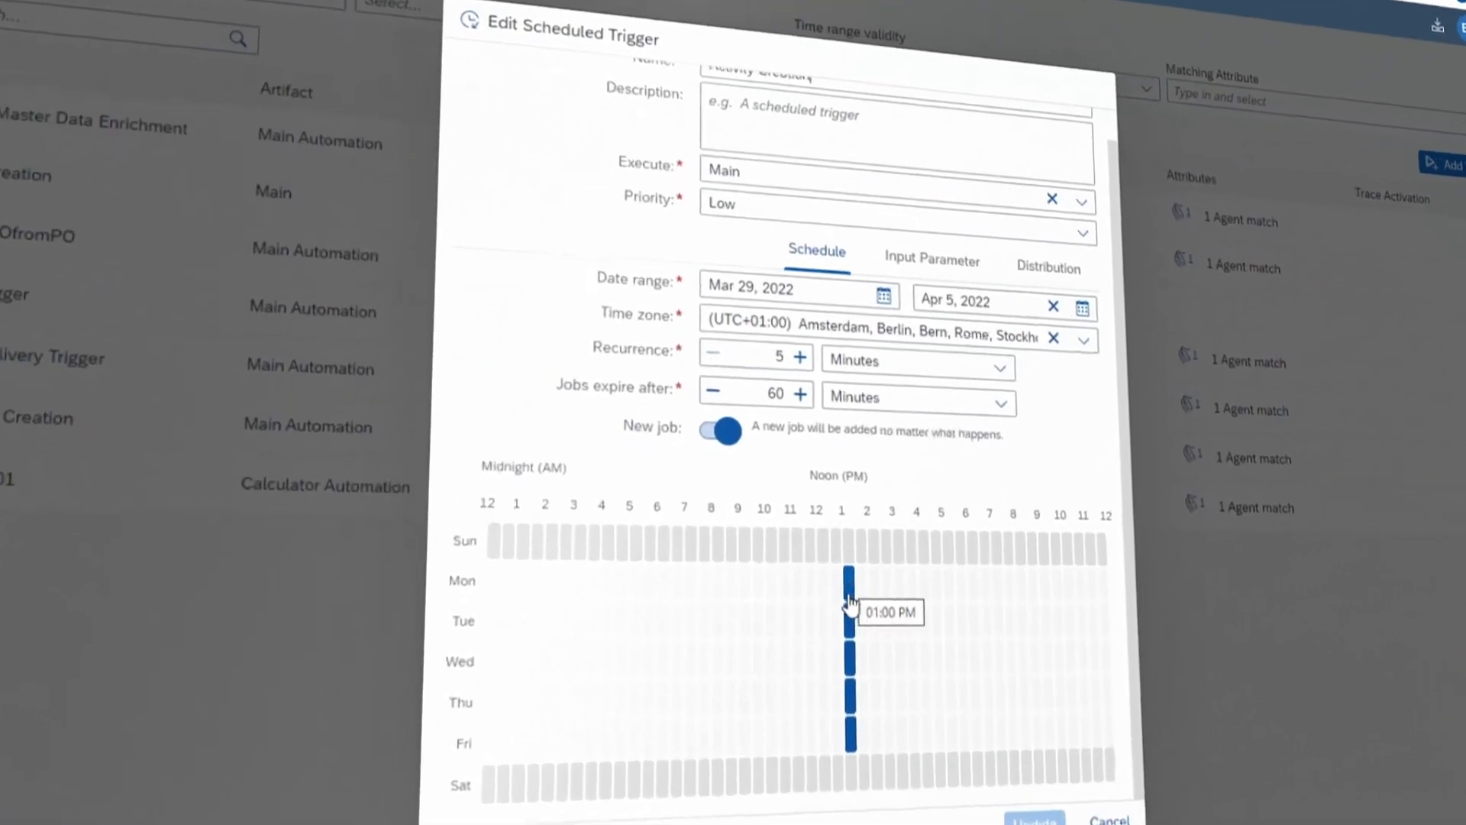
click(931, 260)
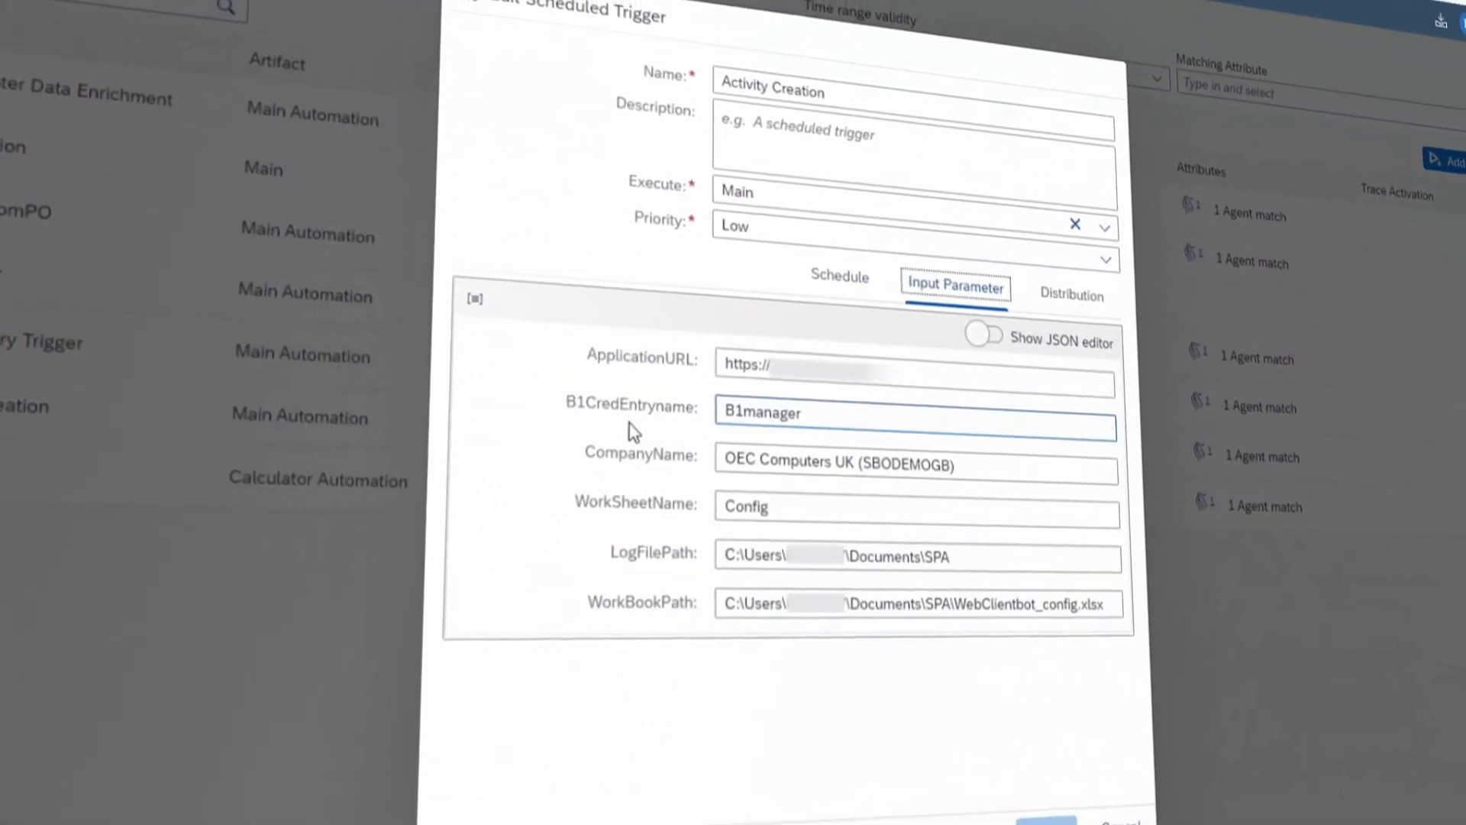